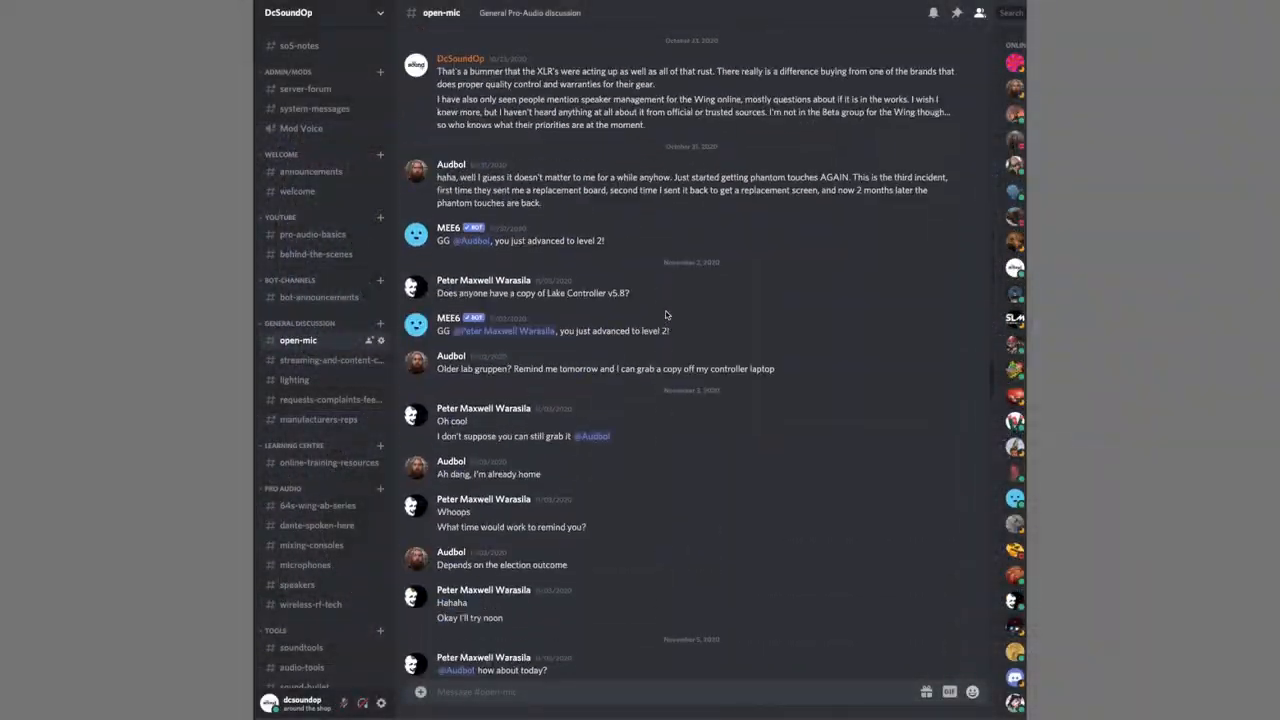
scroll("up", 3)
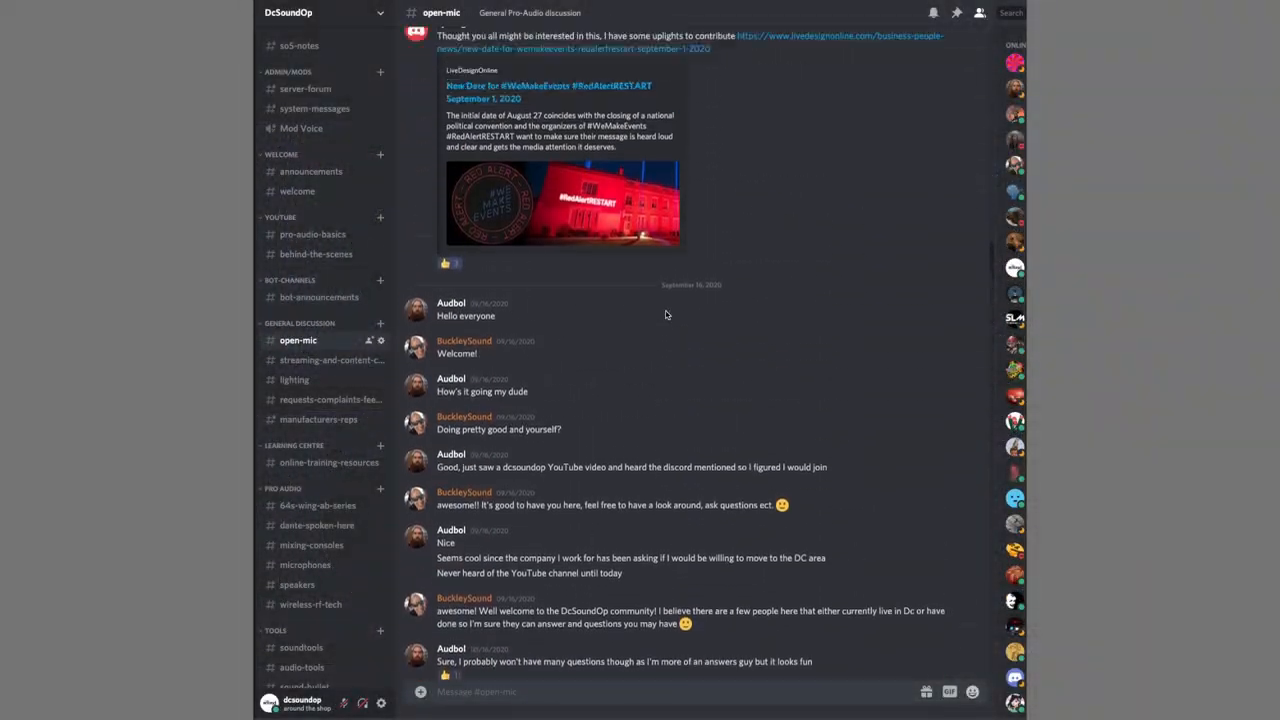
scroll("up", 3)
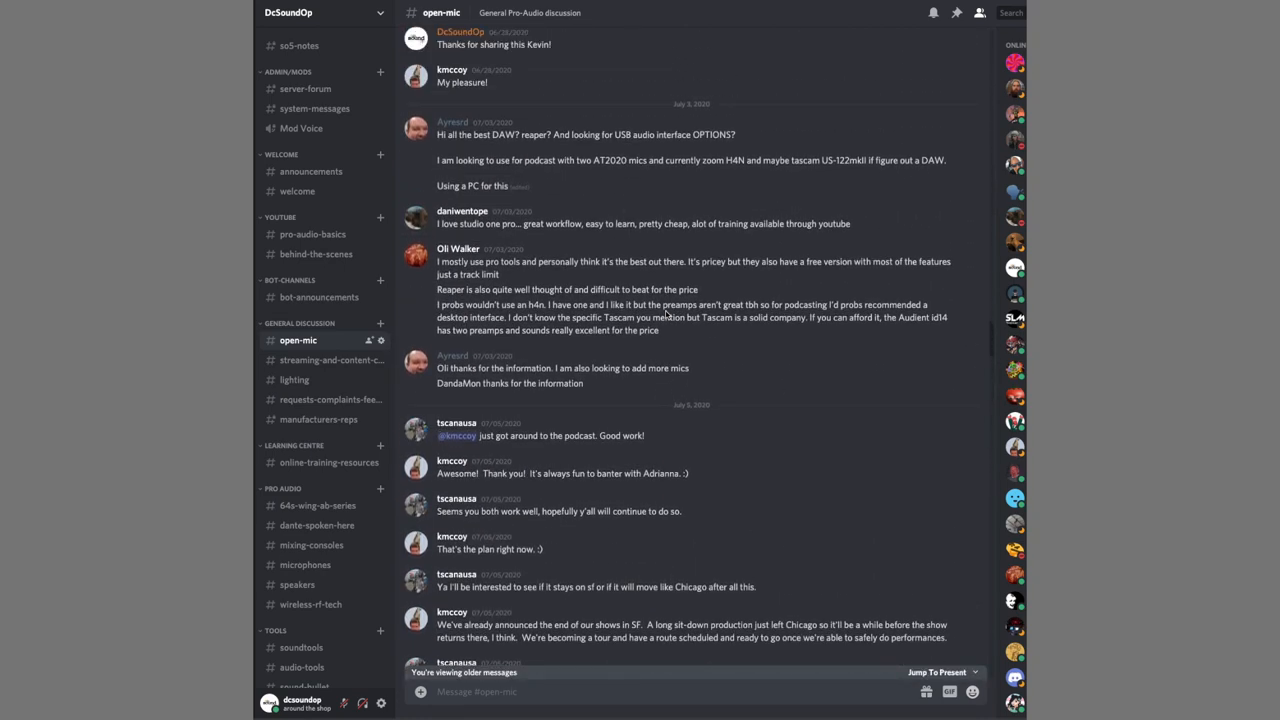
scroll("up", 3)
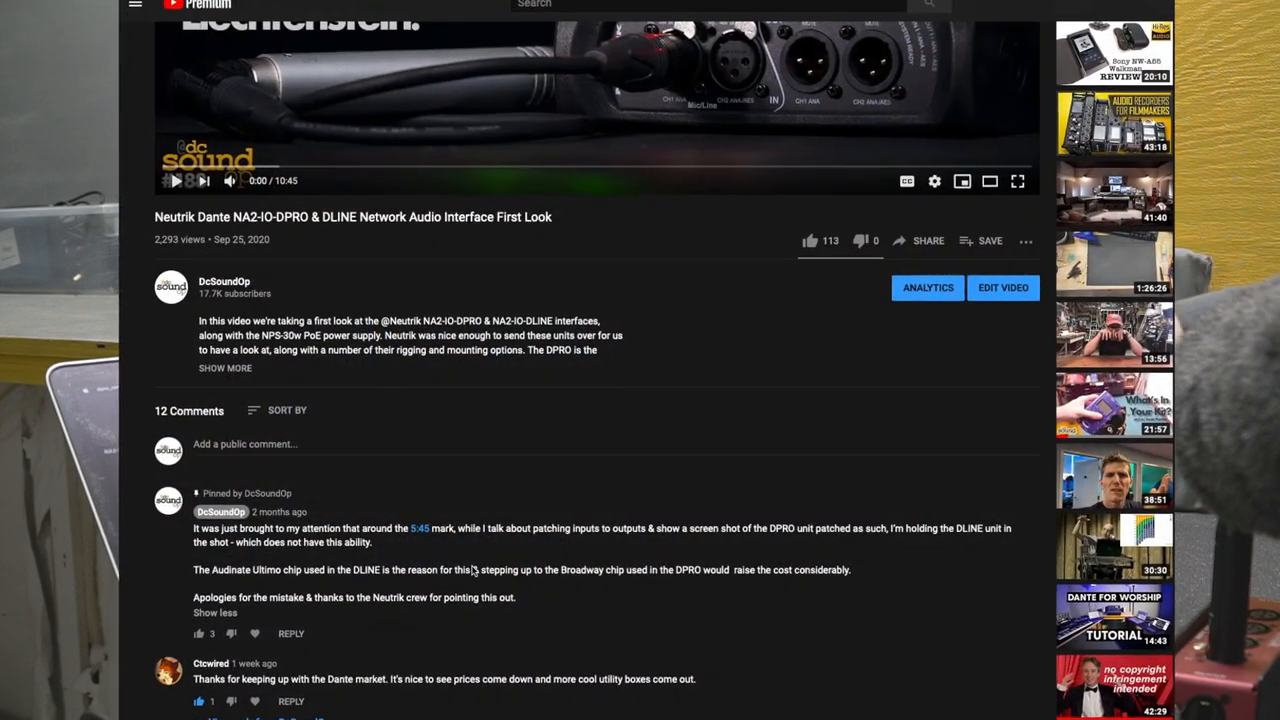
scroll("down", 3)
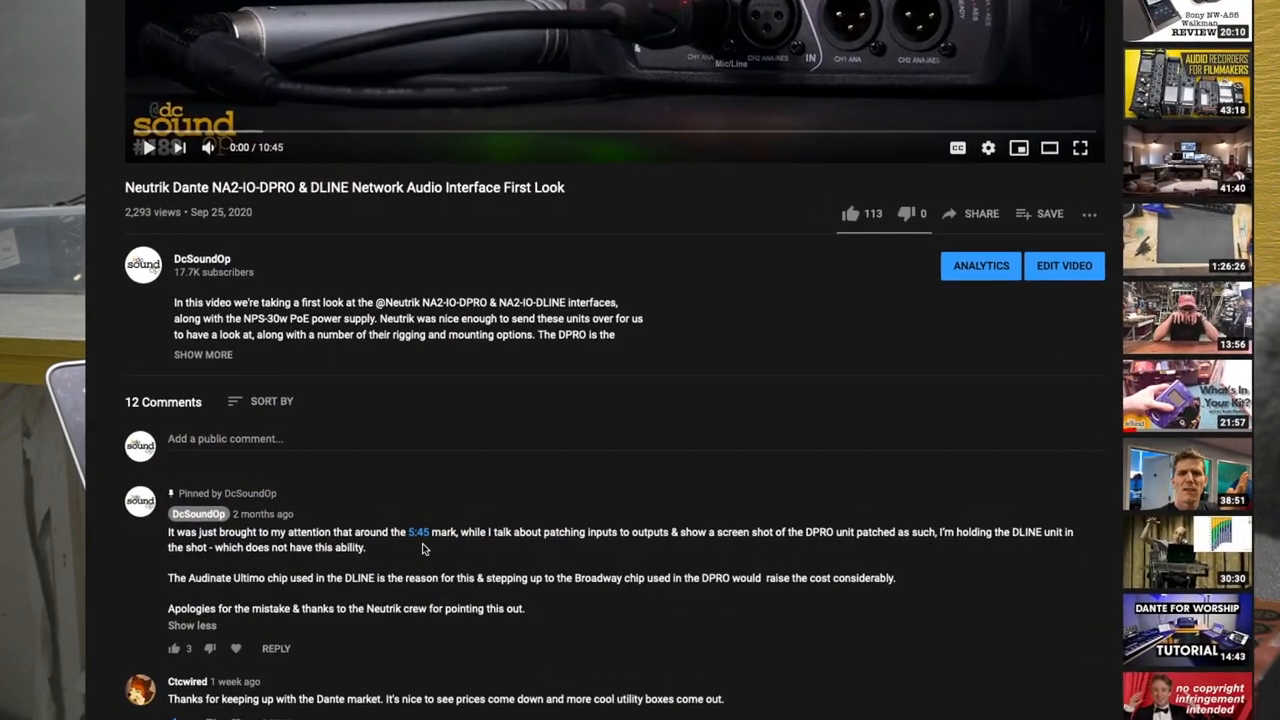
scroll("down", 3)
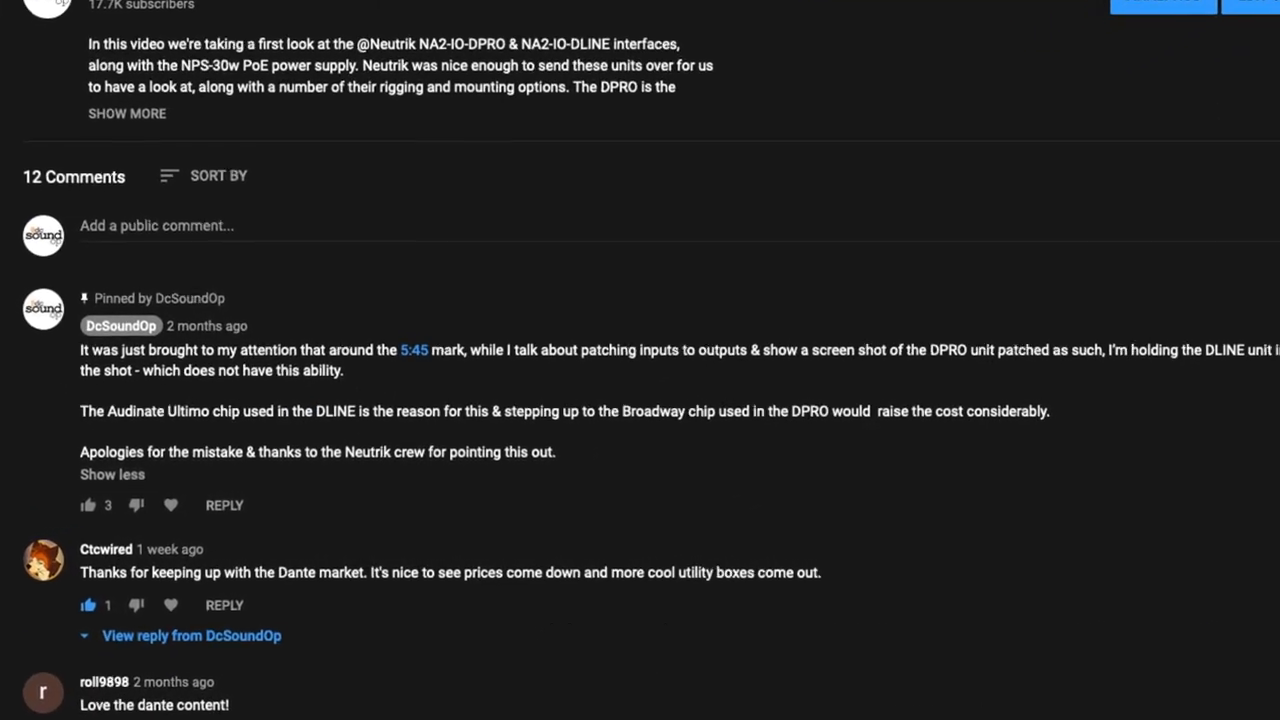
scroll("down", 3)
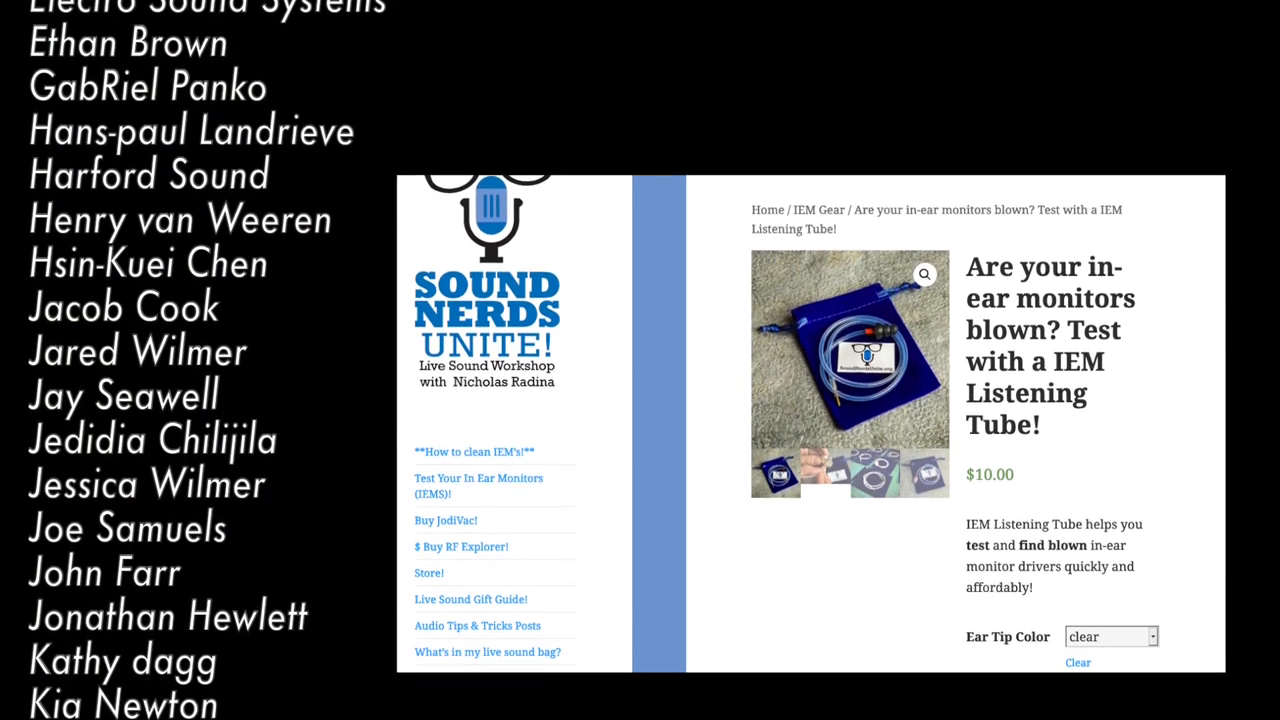
scroll("down", 3)
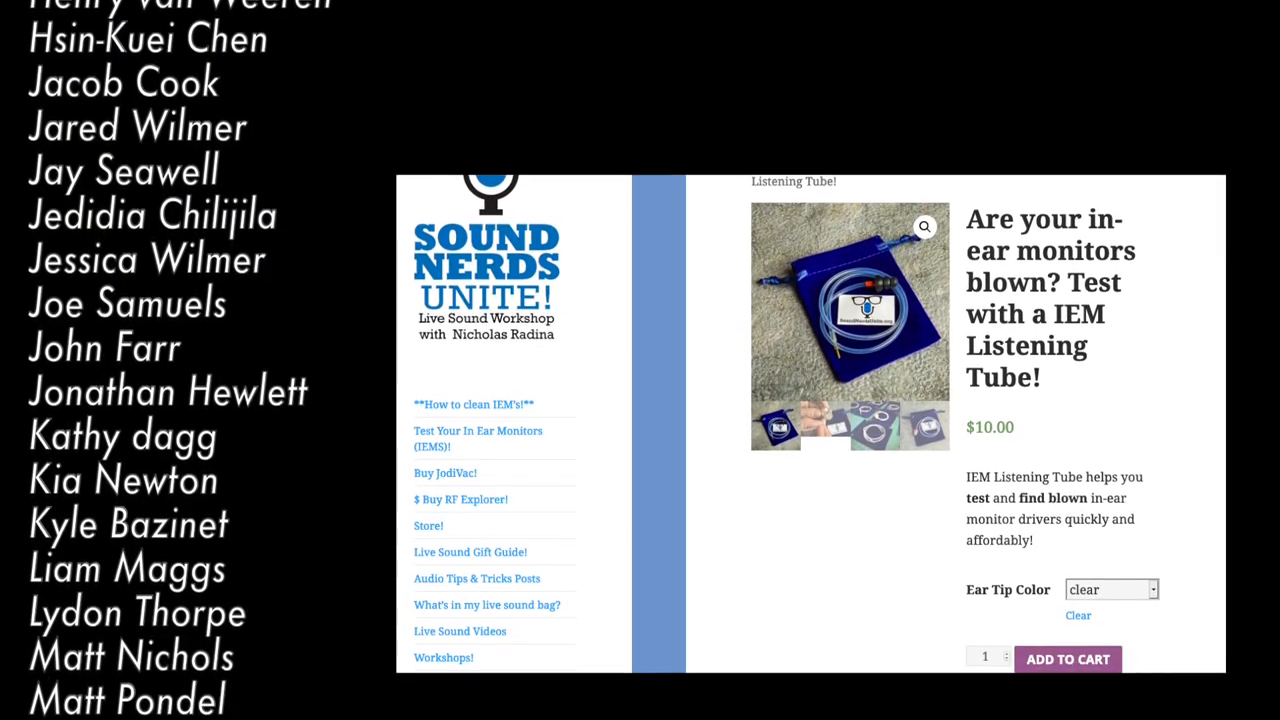